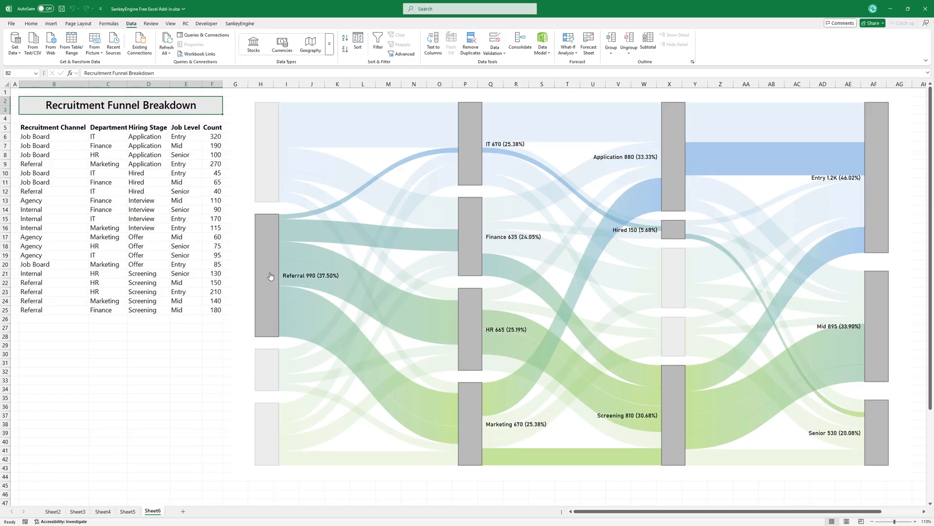
pyautogui.moveTo(263, 368)
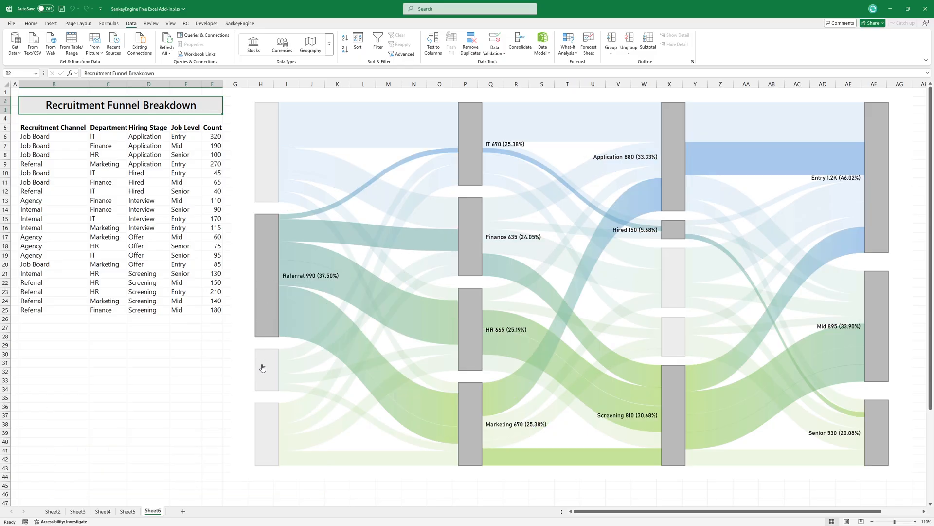
# - Switch to Sheet7 and select the Store Analytics title cell B2
pyautogui.click(201, 511)
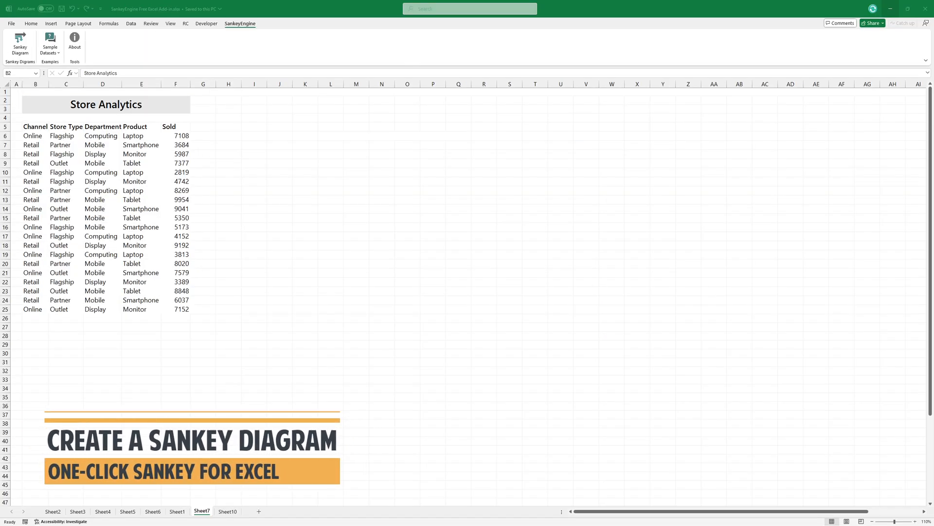
pyautogui.click(105, 104)
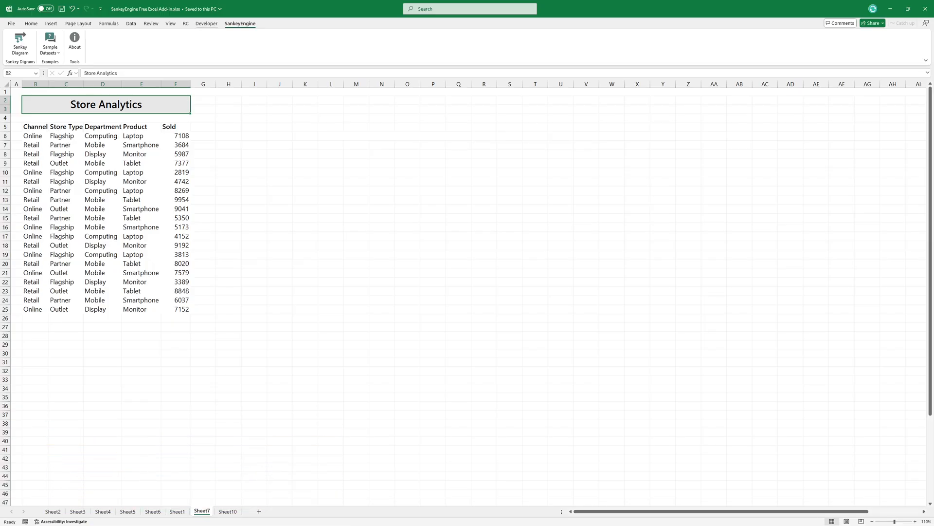
# - Confirm SankeyEngine is enabled in the Developer Excel Add-ins list
pyautogui.click(206, 23)
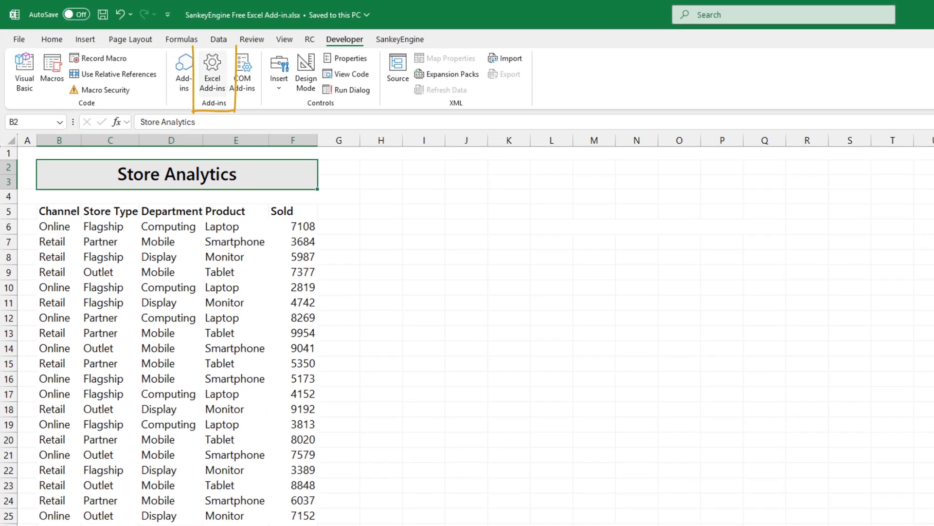
pyautogui.click(212, 72)
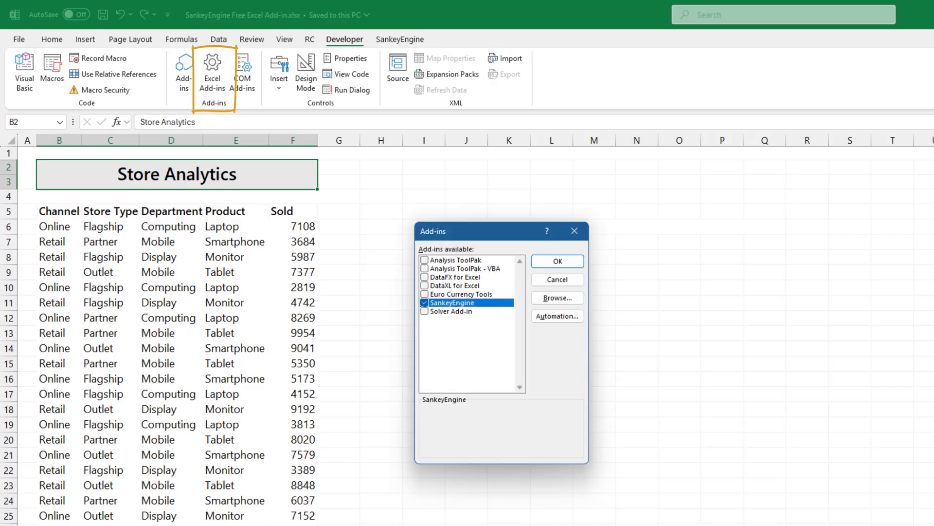
pyautogui.moveTo(405, 311)
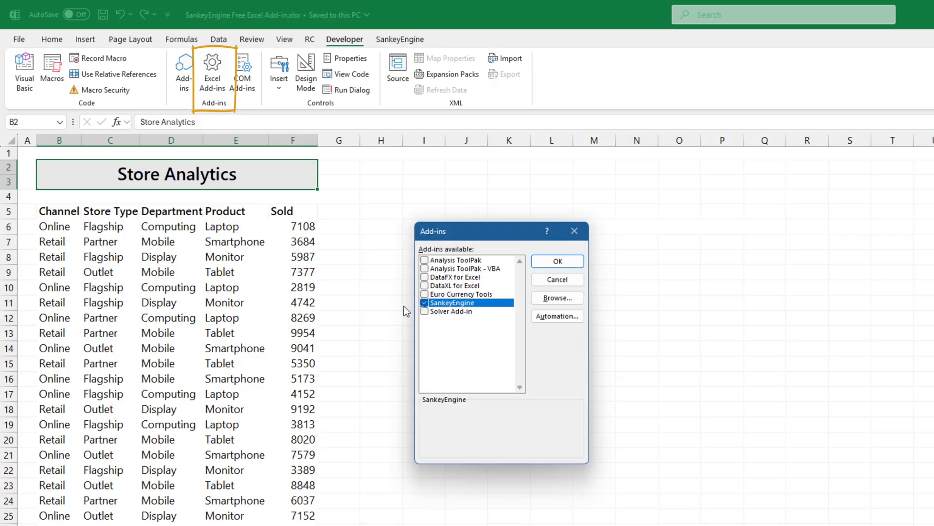
pyautogui.click(556, 261)
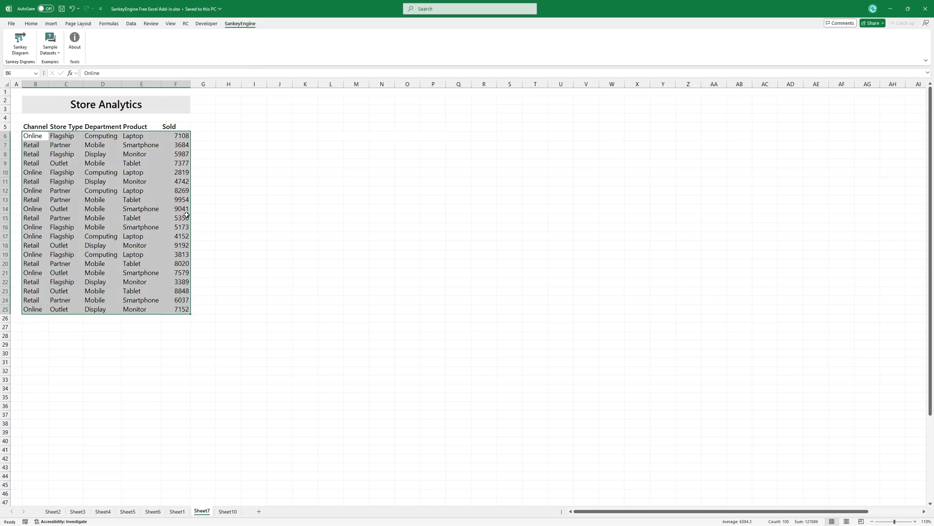
pyautogui.moveTo(239, 181)
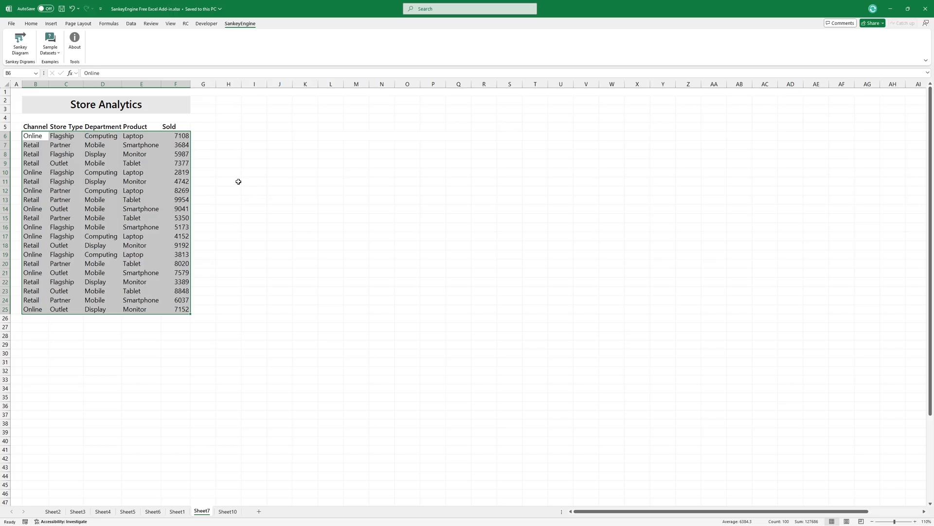
pyautogui.moveTo(224, 121)
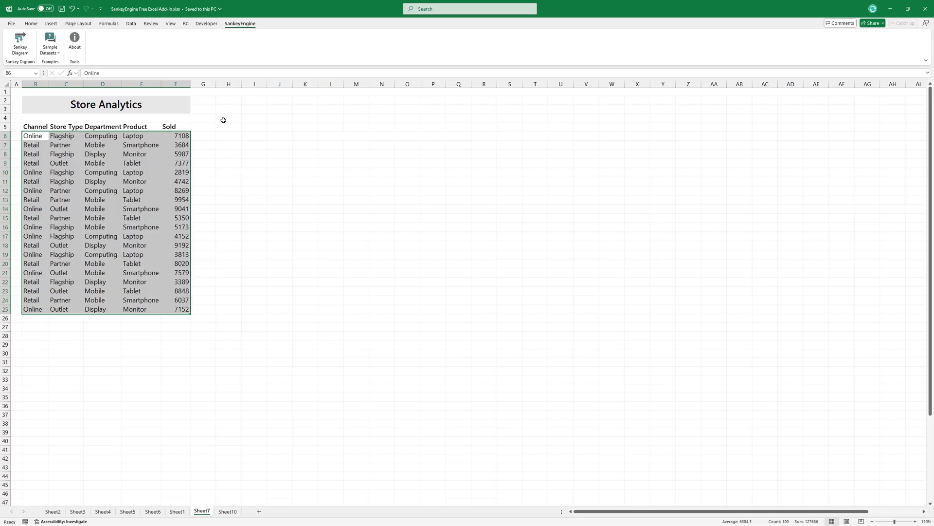
pyautogui.moveTo(120, 69)
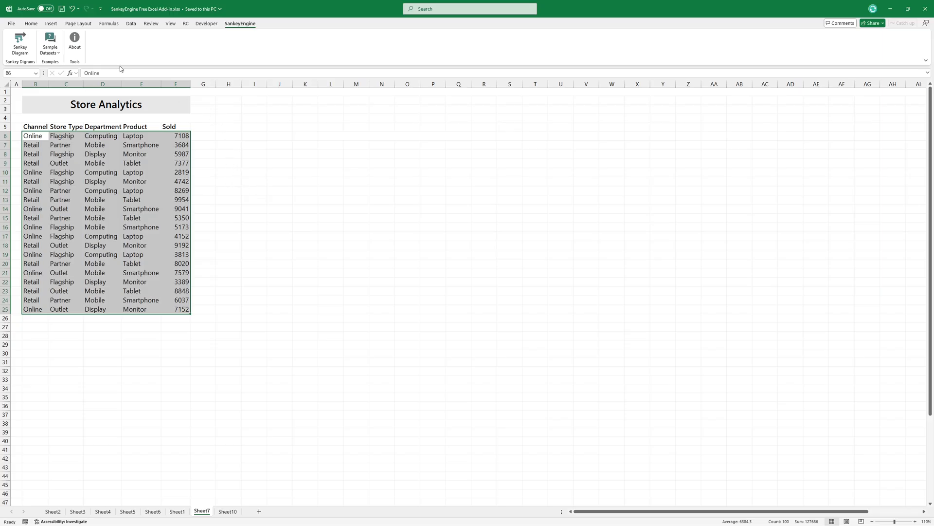
# - Create the Sankey diagram from the selected data with a teal end bottom colour
pyautogui.click(20, 43)
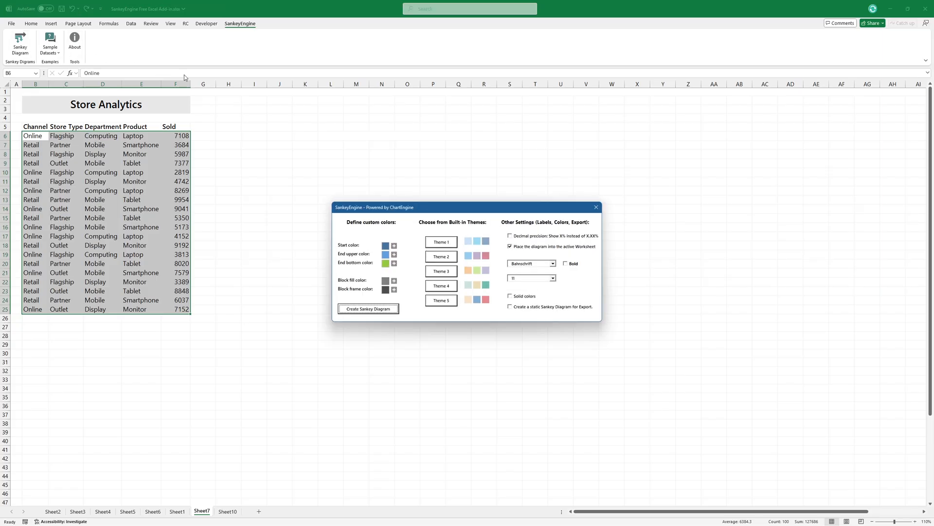
pyautogui.moveTo(290, 298)
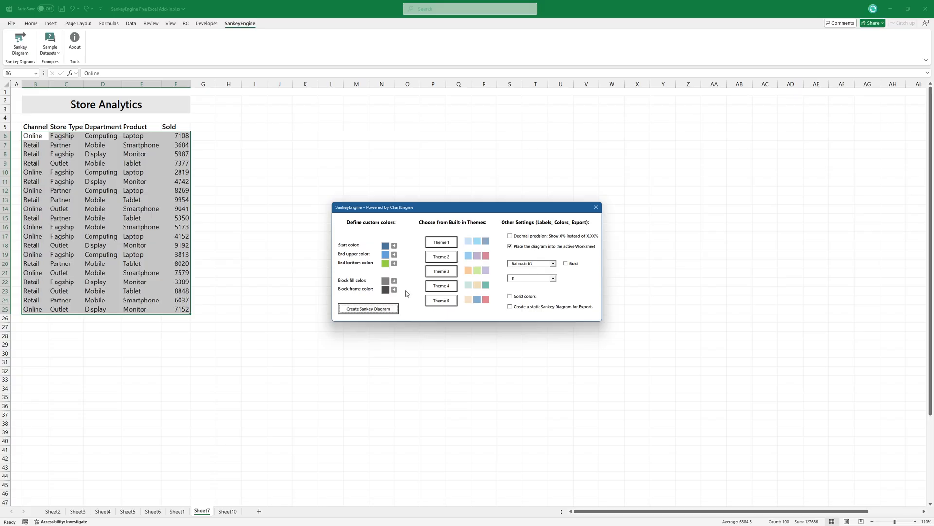
pyautogui.click(394, 246)
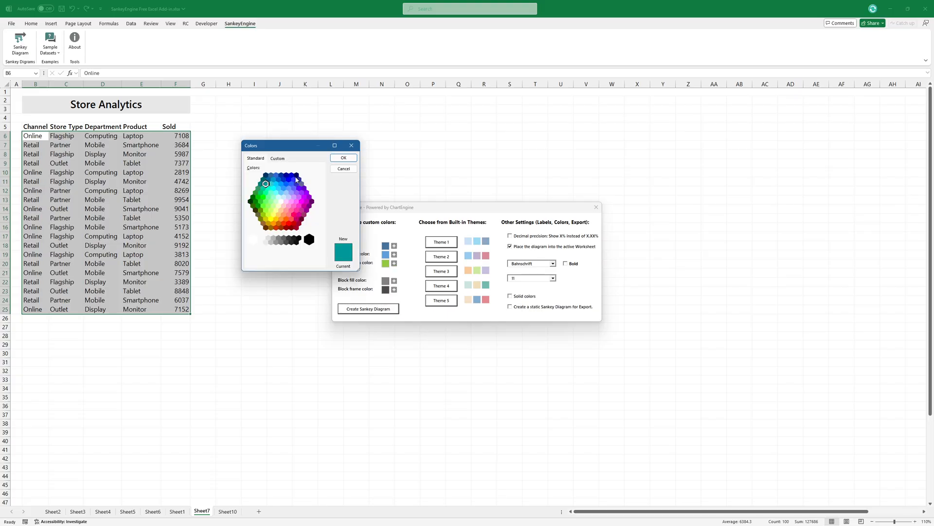
pyautogui.click(343, 157)
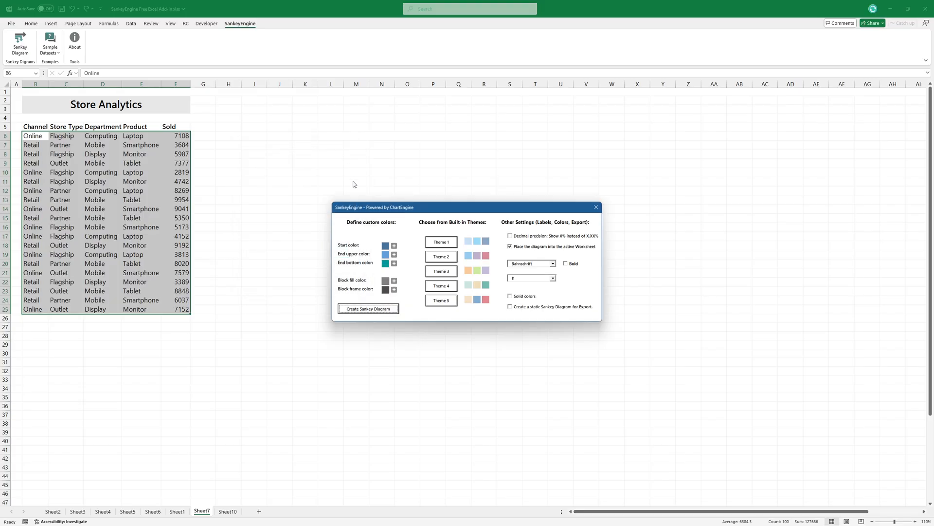
pyautogui.click(368, 309)
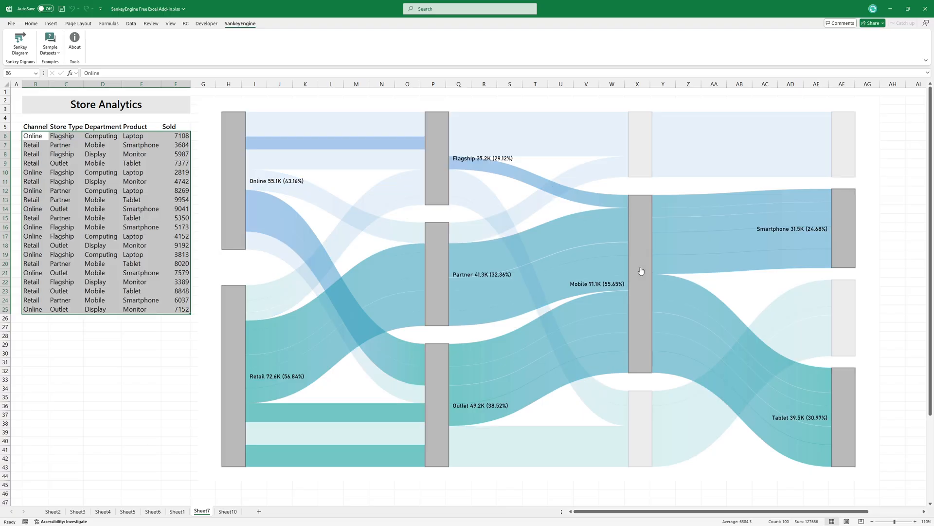
pyautogui.moveTo(641, 152)
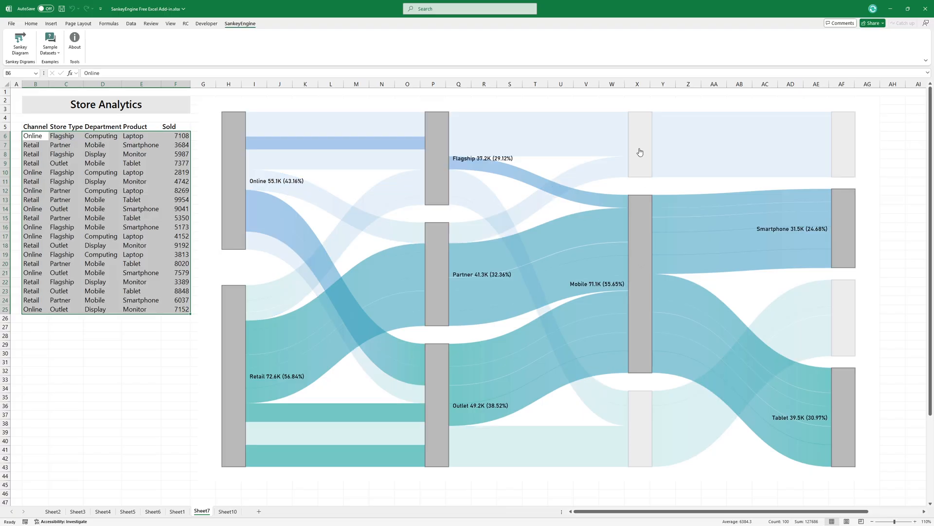